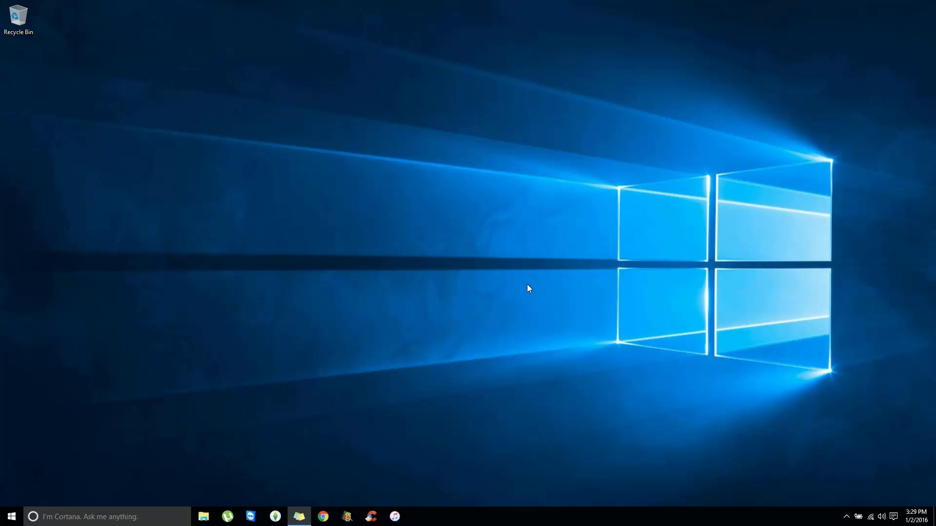
mouse_move(529, 295)
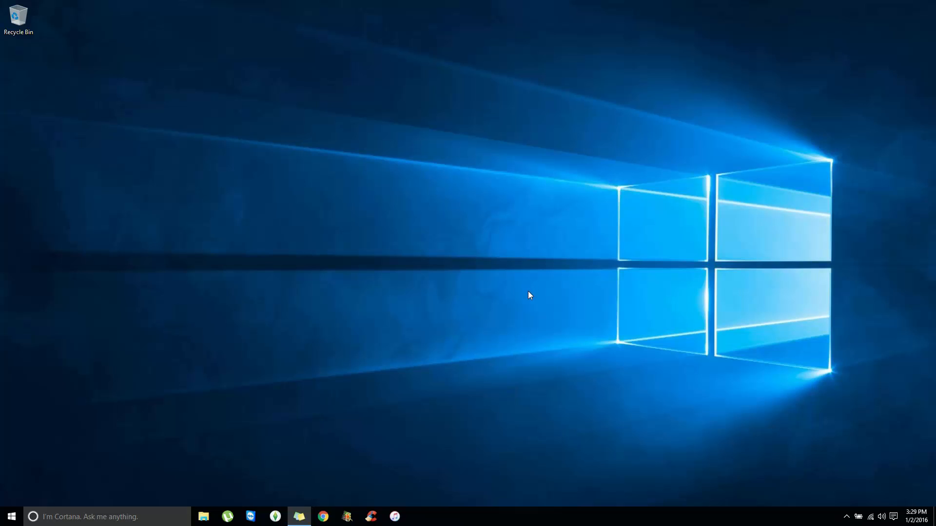
mouse_move(532, 306)
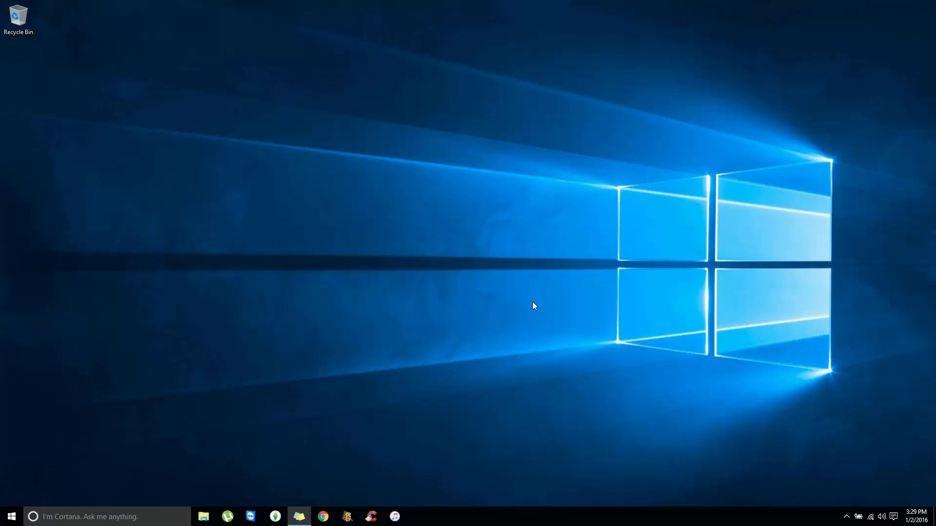
mouse_move(538, 296)
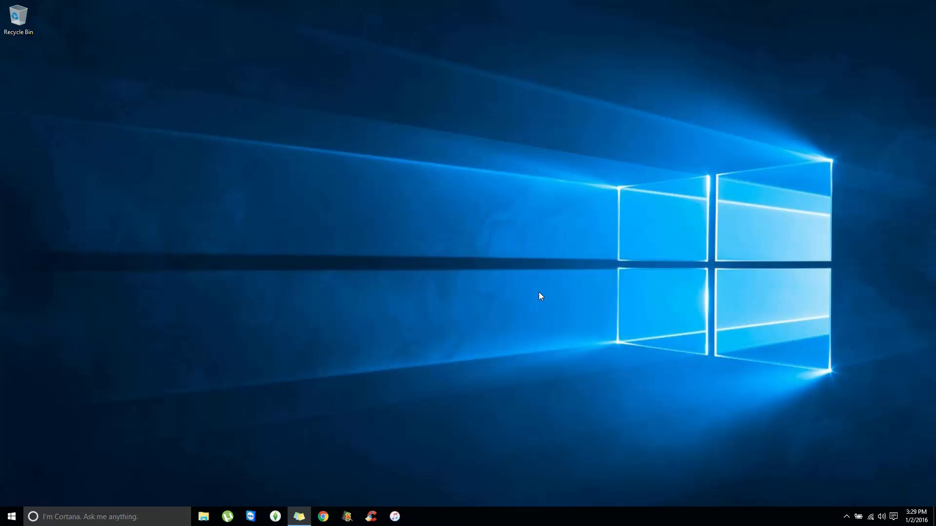
mouse_move(534, 288)
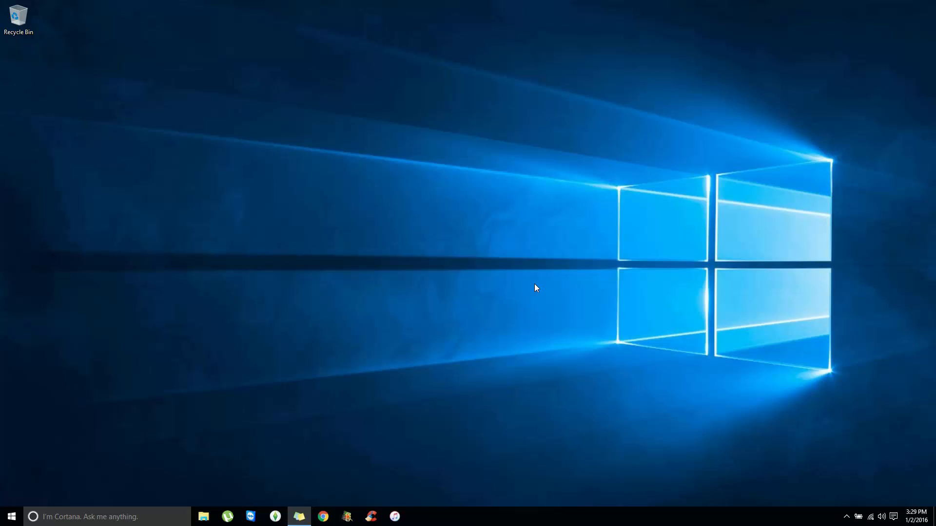
mouse_move(532, 294)
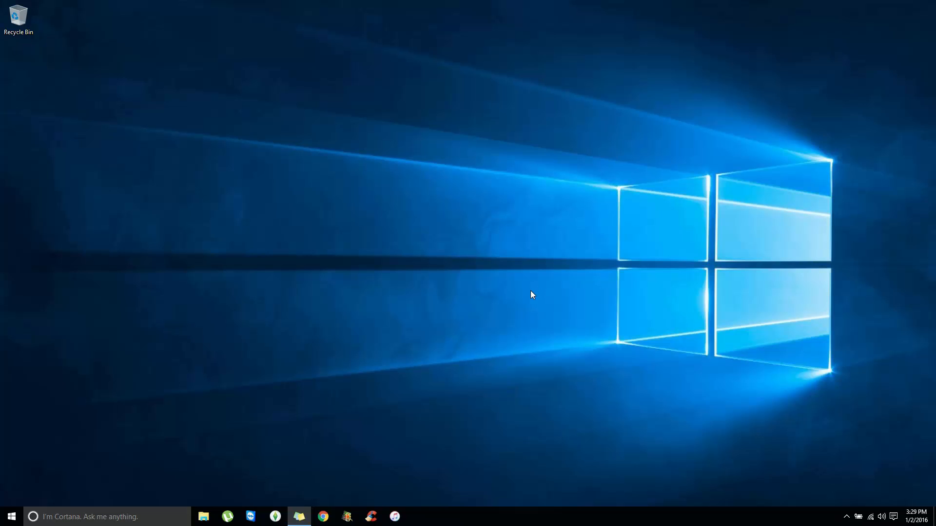
mouse_move(538, 290)
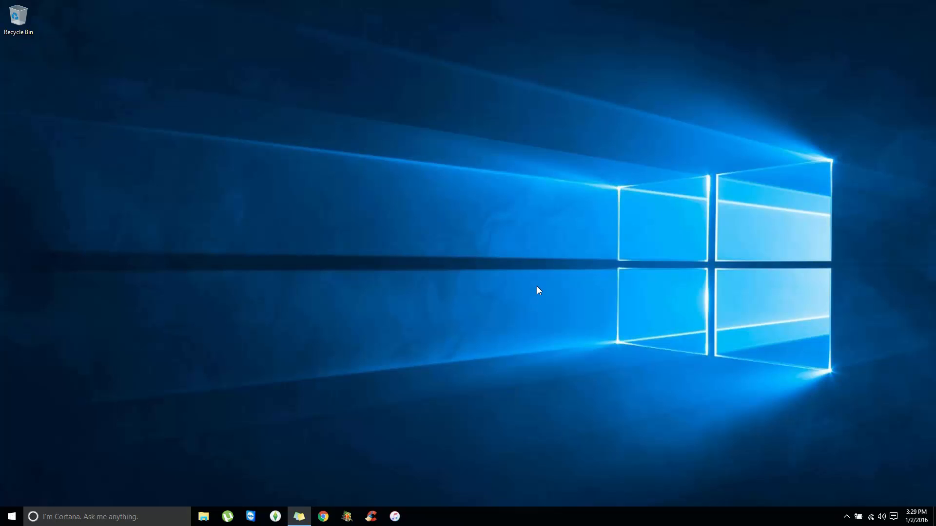
mouse_move(538, 295)
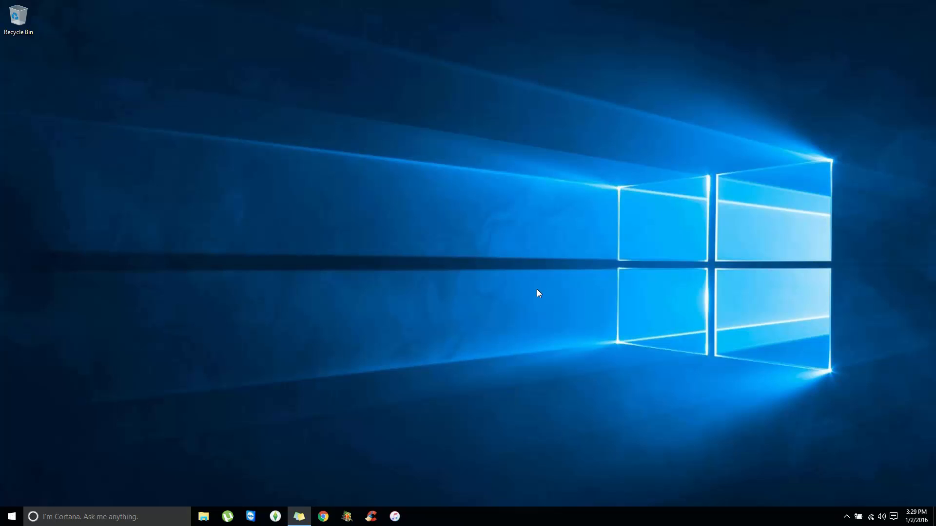
mouse_move(531, 307)
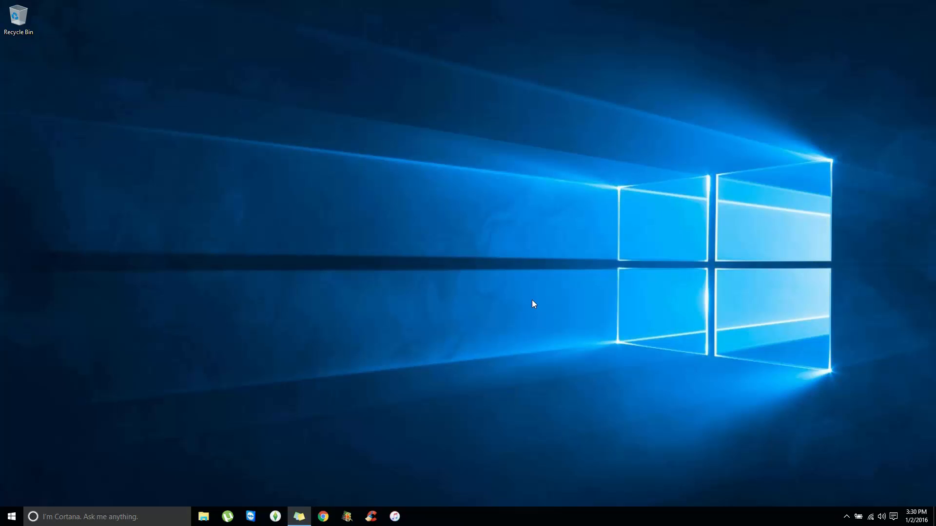
mouse_move(493, 325)
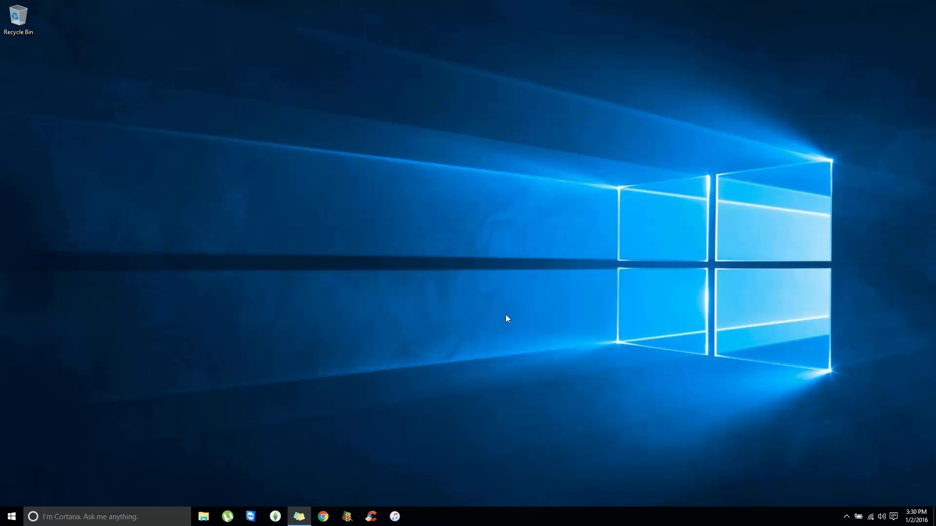
mouse_move(497, 335)
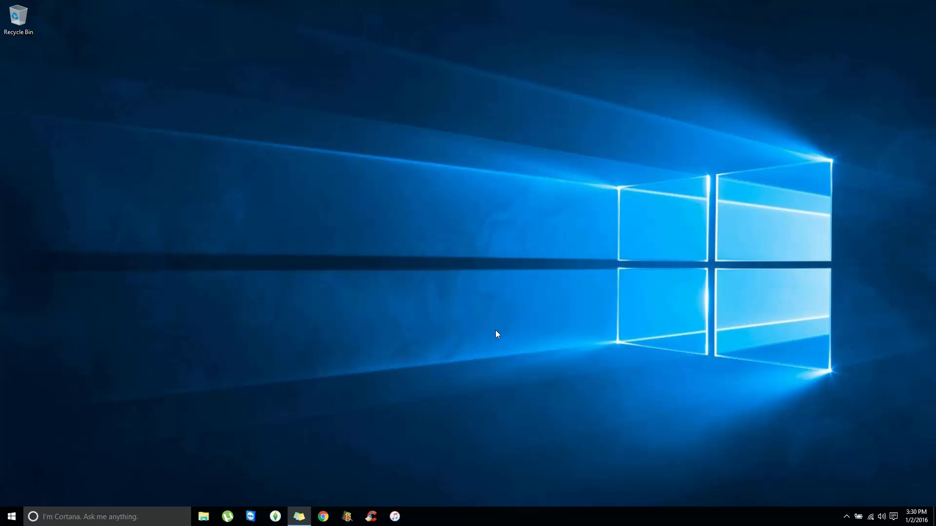
mouse_move(500, 323)
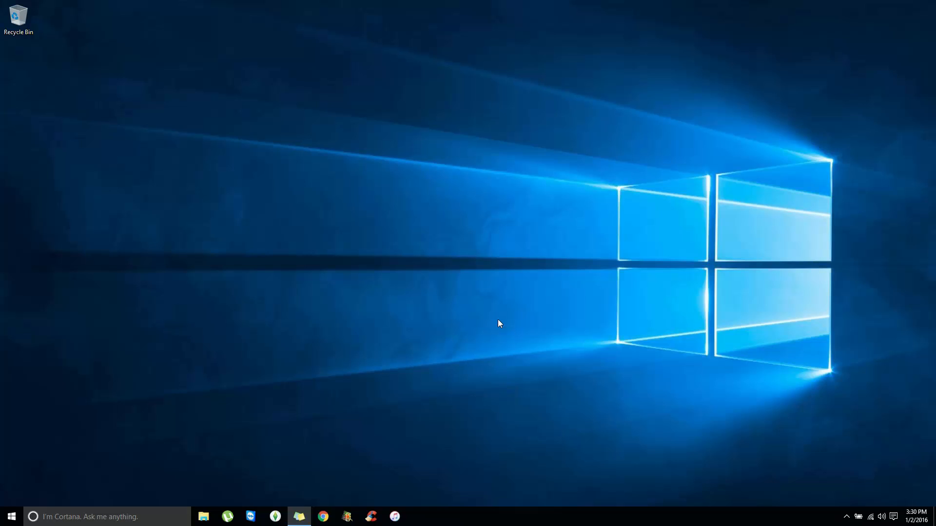
mouse_move(712, 309)
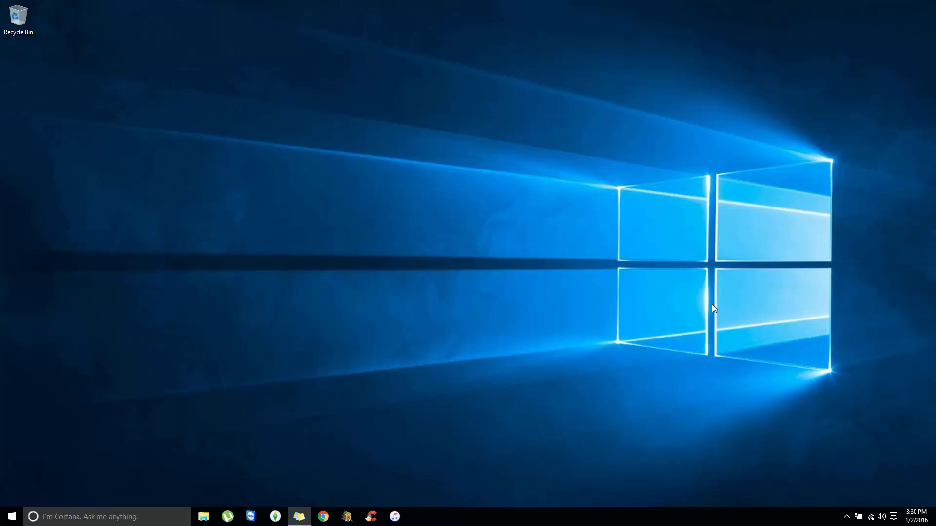
mouse_move(692, 311)
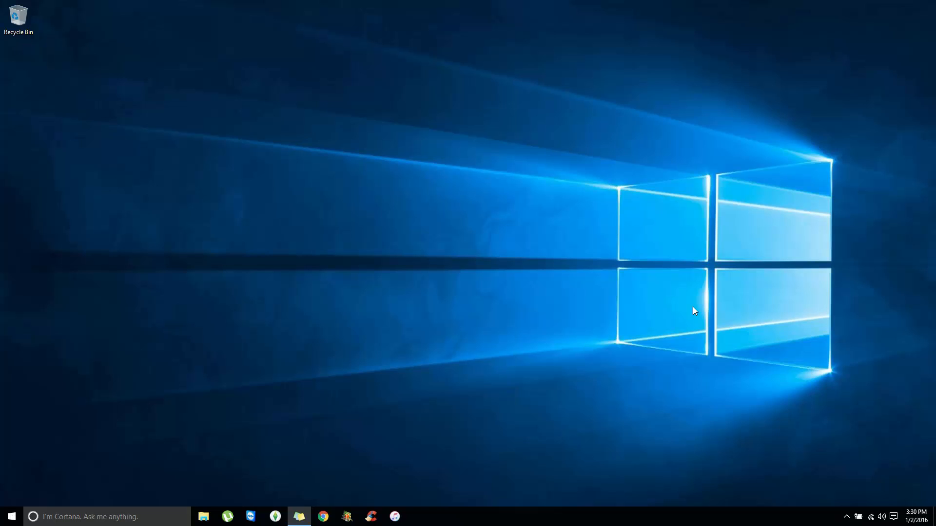
mouse_move(492, 340)
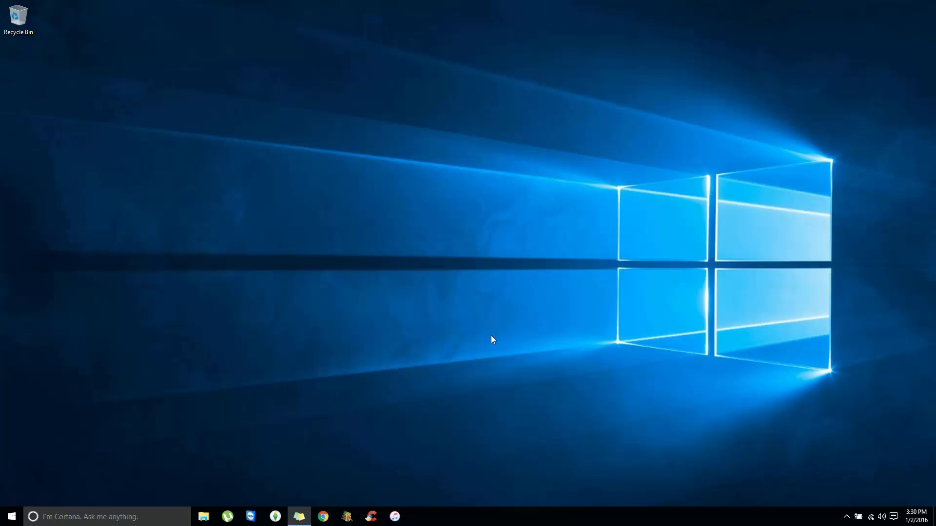
mouse_move(364, 422)
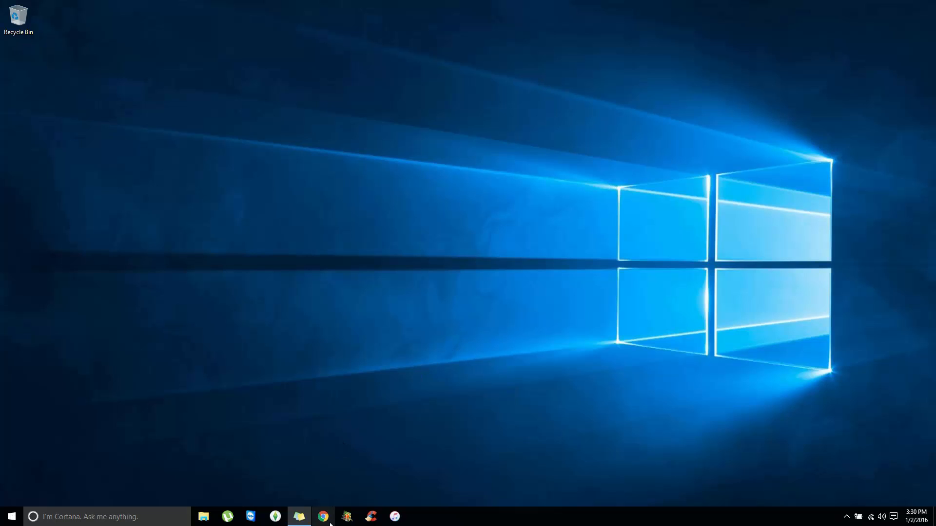
mouse_move(323, 517)
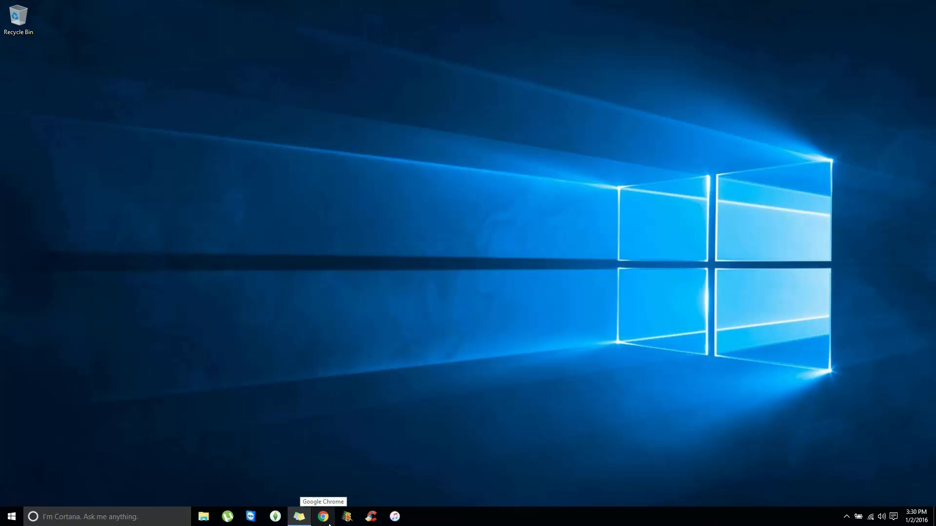
- Search Google in Chrome for 'rw everything' via the 'rw e' suggestion
click(322, 517)
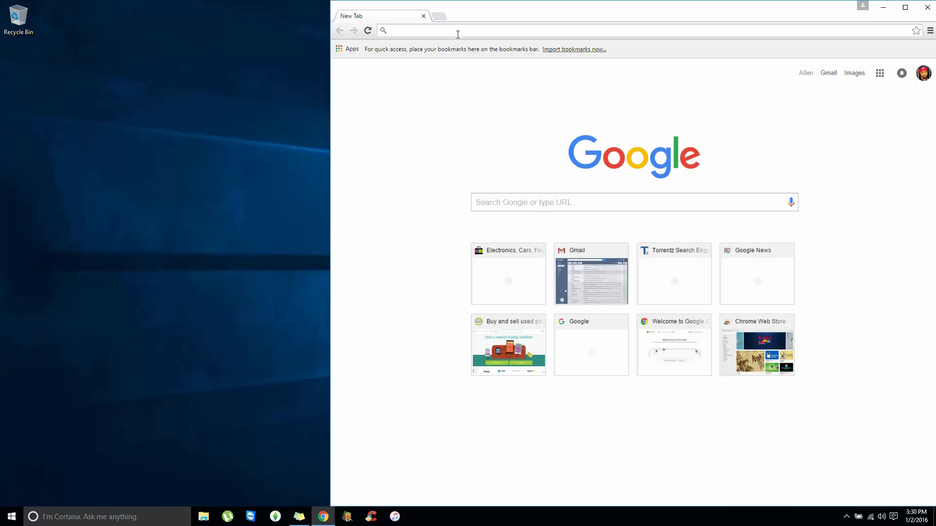
text(googl.)
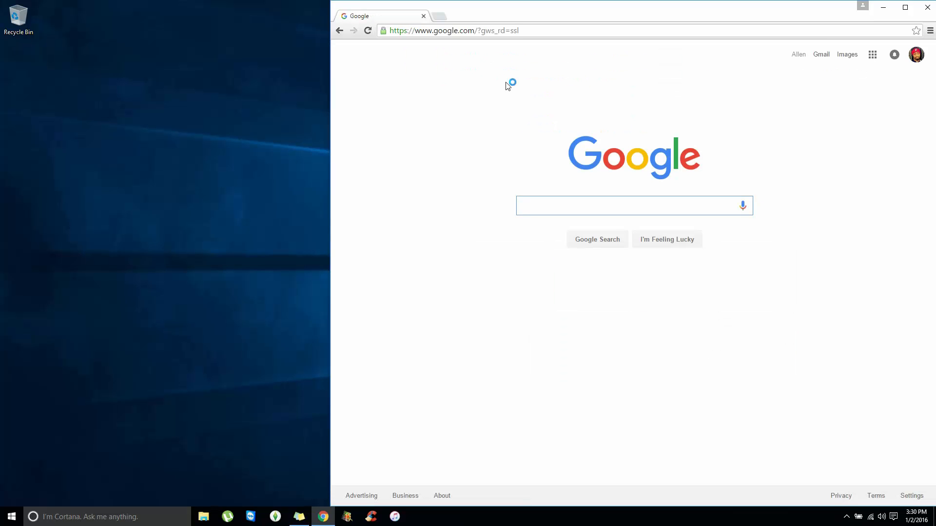
click(635, 205)
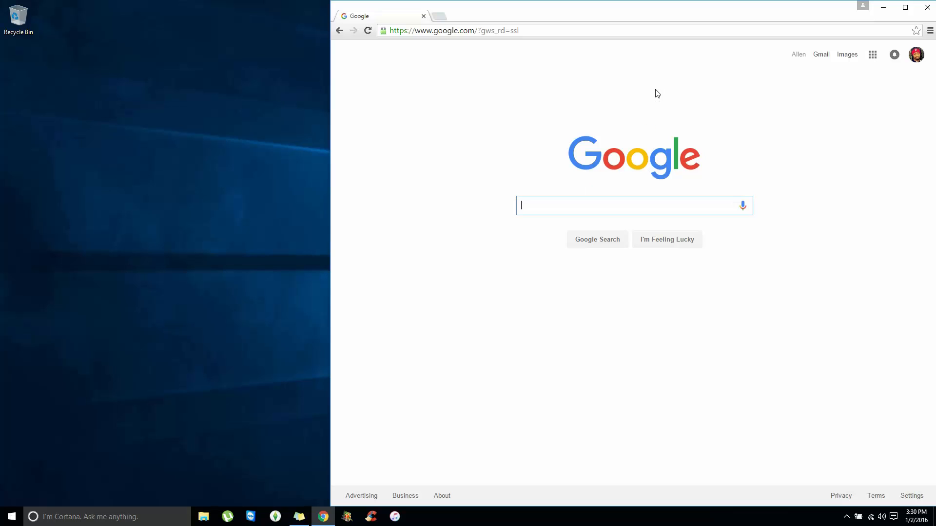
text(rw e)
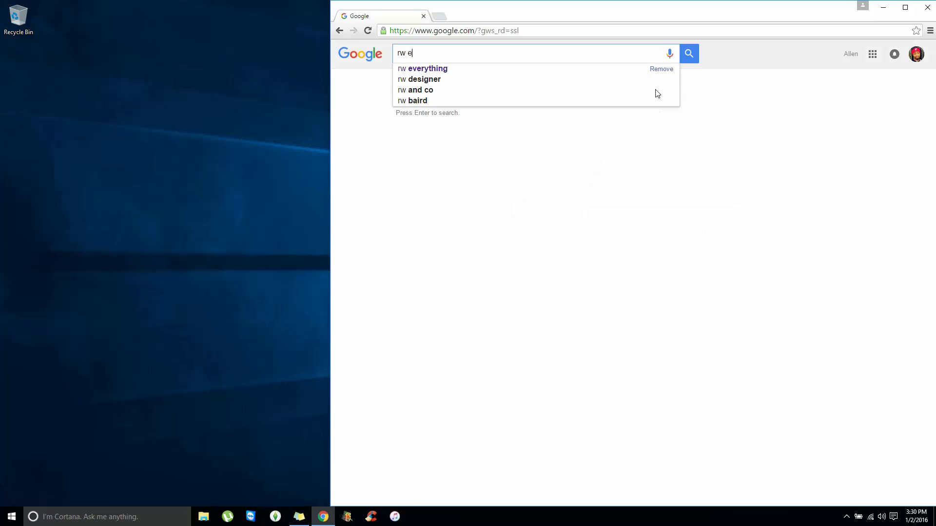
click(427, 69)
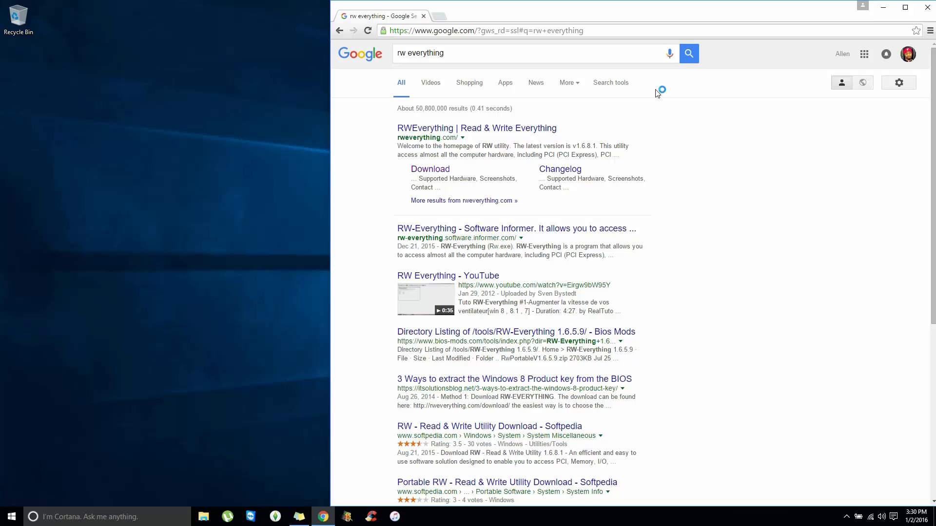
mouse_move(475, 137)
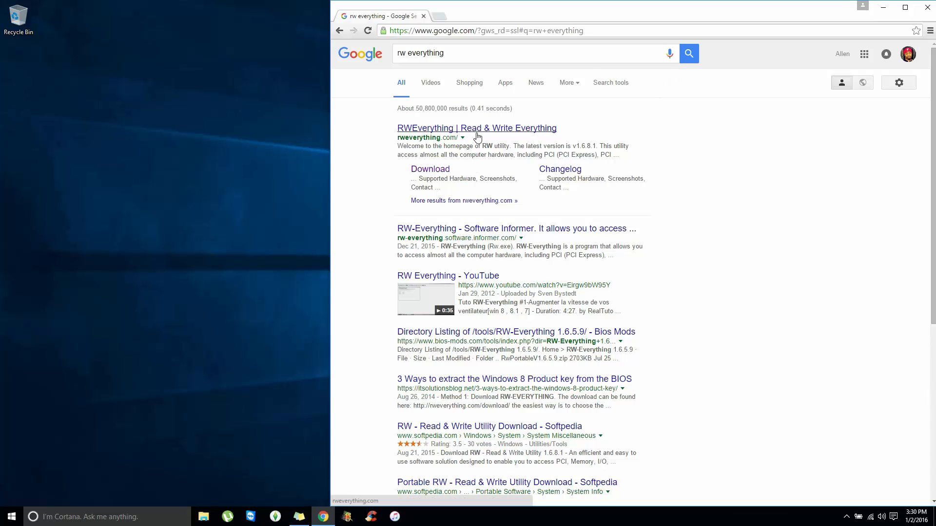
- Download RwPortableX64V1.6.8.1.zip from the RWEverything download page's 64bit section
click(477, 129)
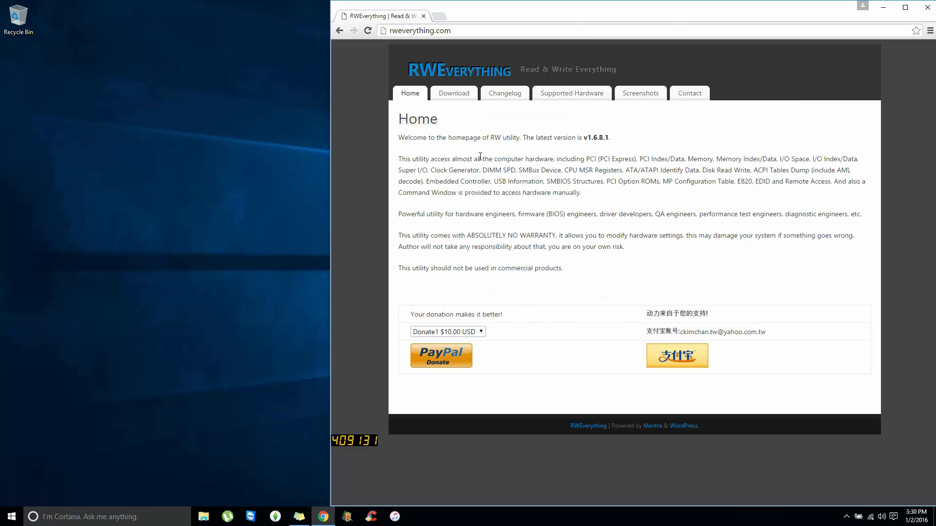
click(454, 93)
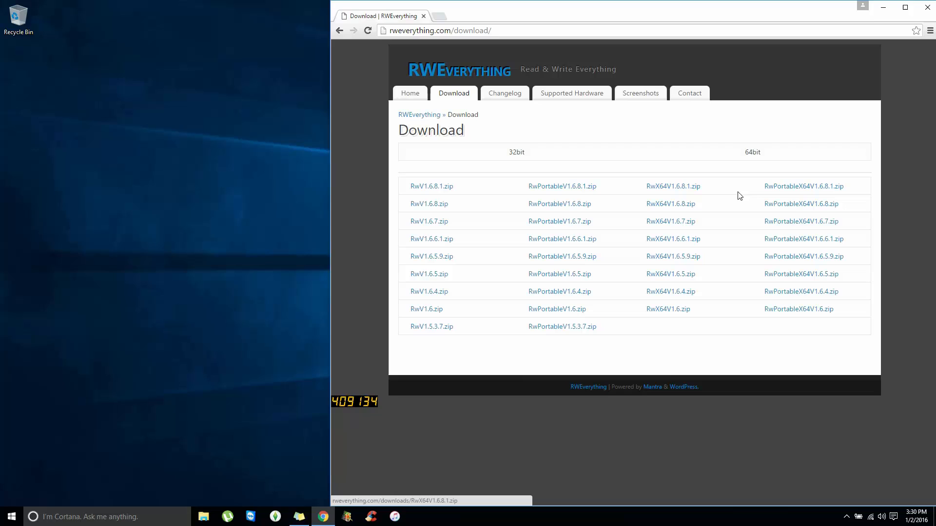
mouse_move(790, 191)
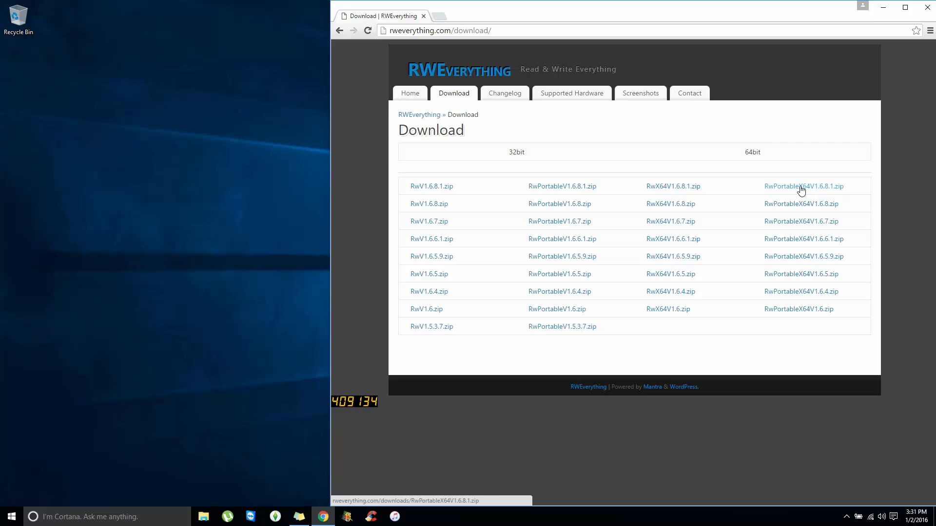
click(803, 186)
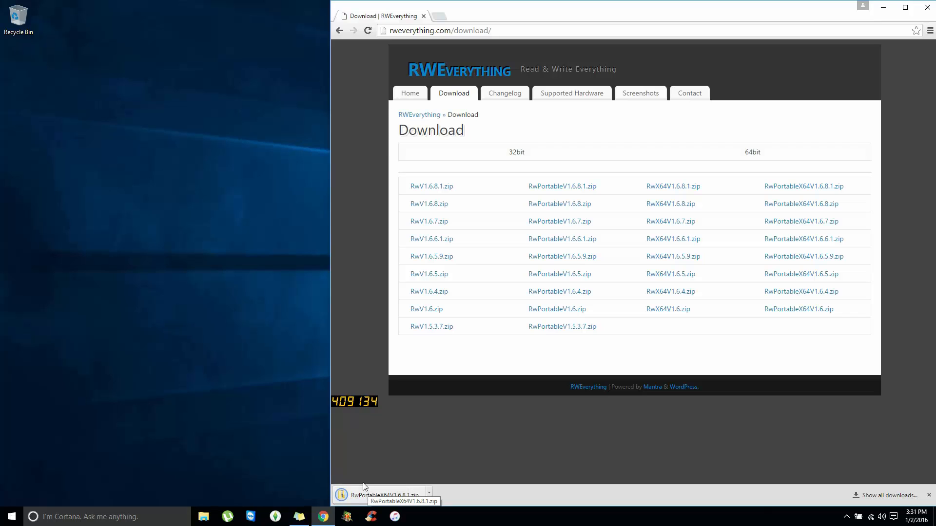
mouse_move(448, 361)
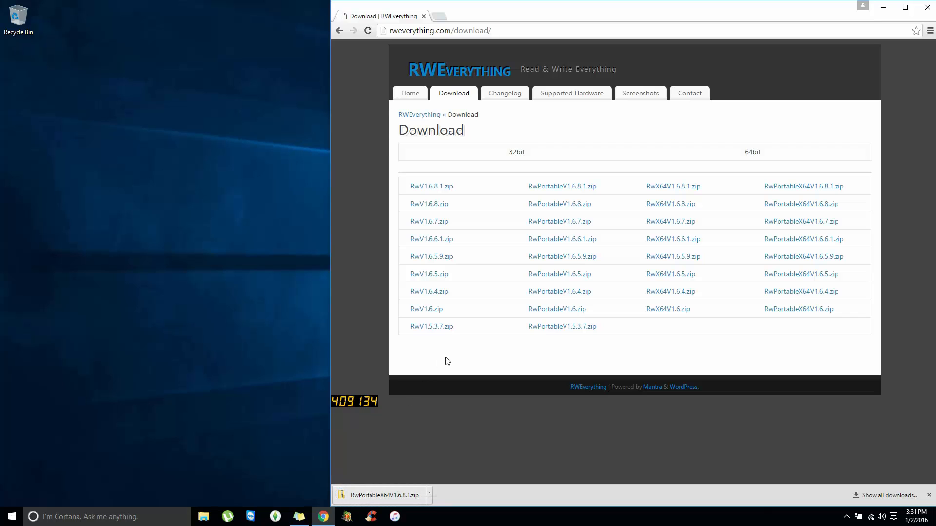
mouse_move(406, 312)
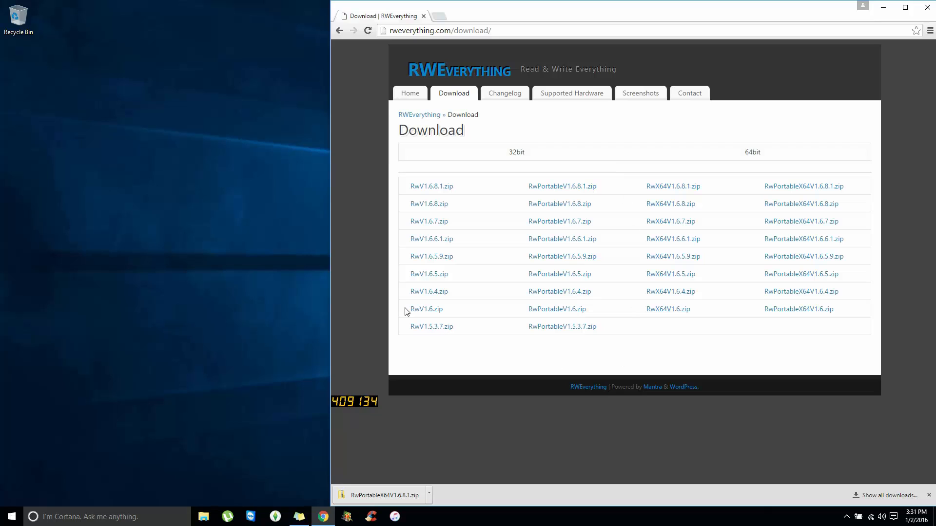
mouse_move(363, 489)
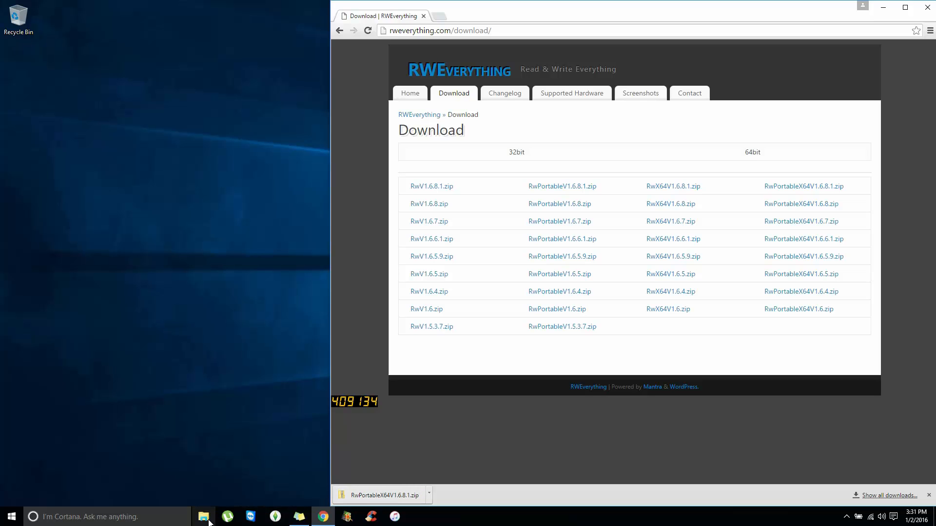
- Copy the Win64 folder from the downloaded zip onto the desktop and close Explorer
click(203, 517)
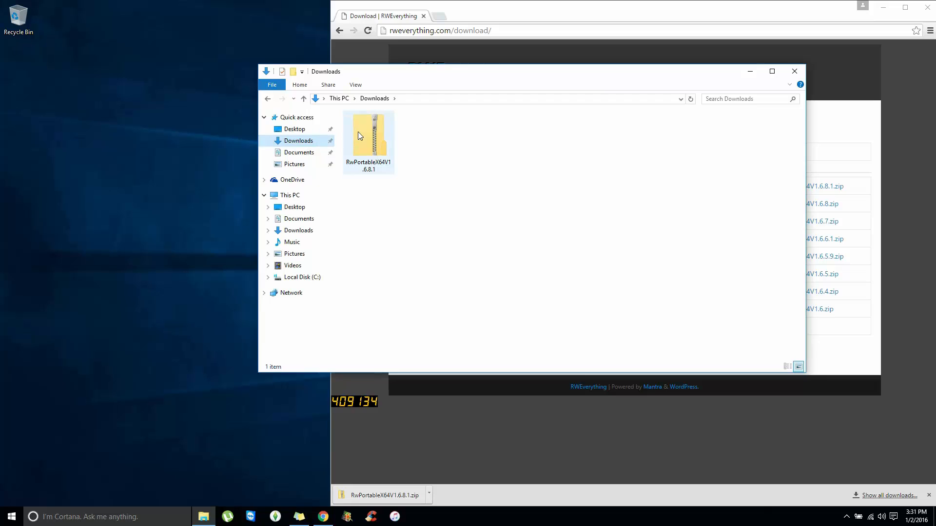
double_click(369, 134)
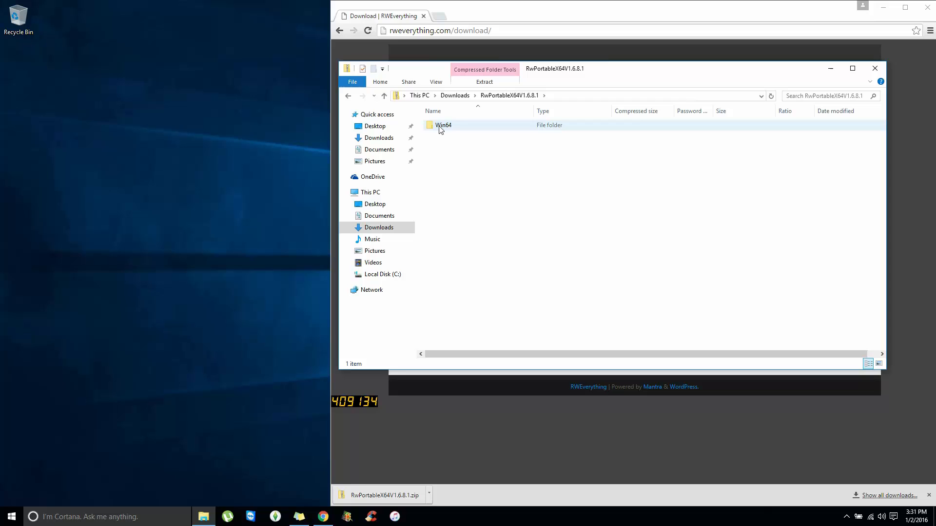
drag(442, 125, 84, 81)
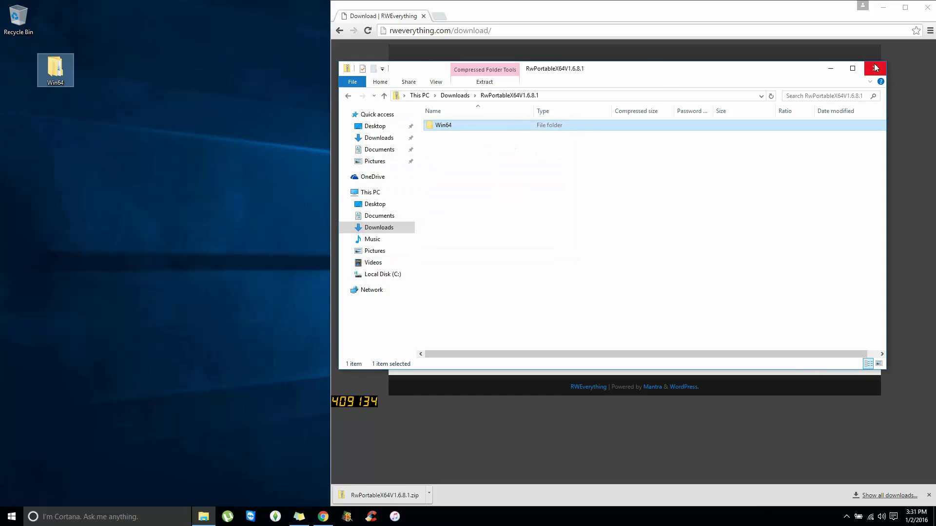
click(875, 68)
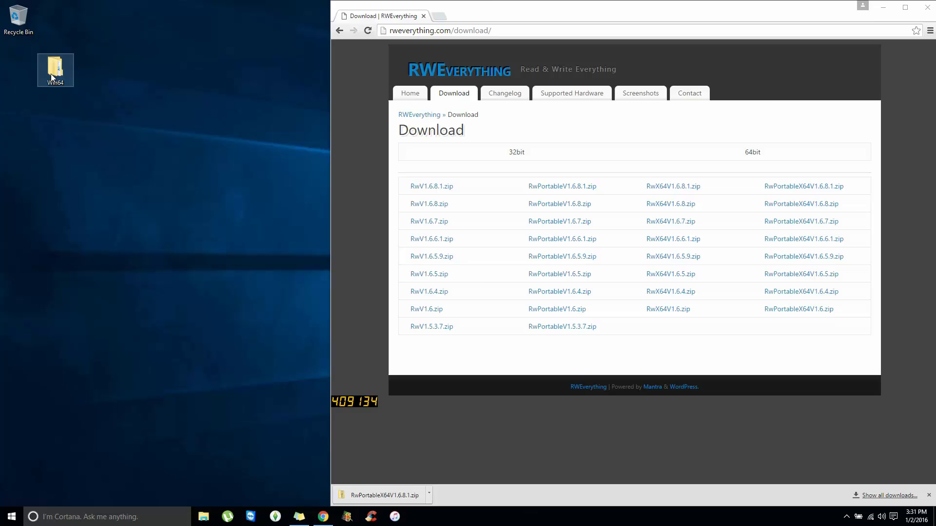
- Browse into Win64 > Portable on the desktop and select the Rw application
double_click(55, 67)
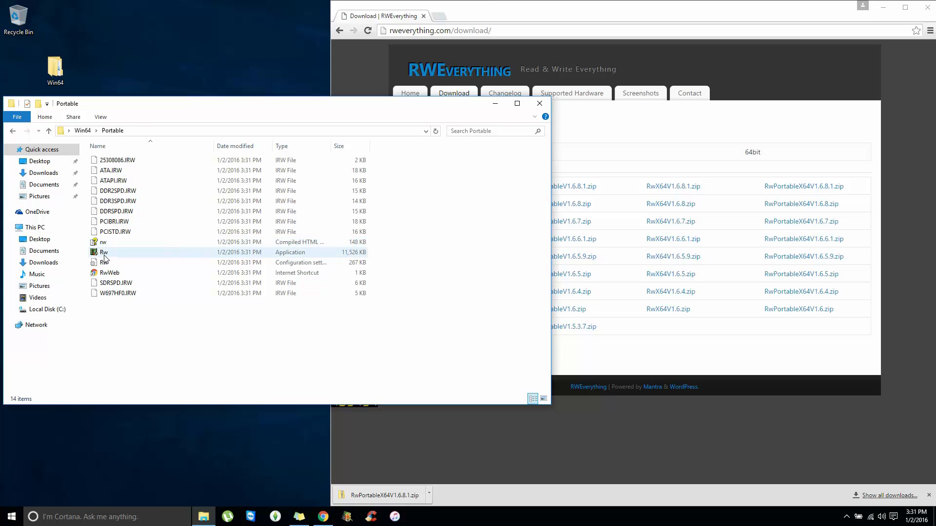
click(104, 251)
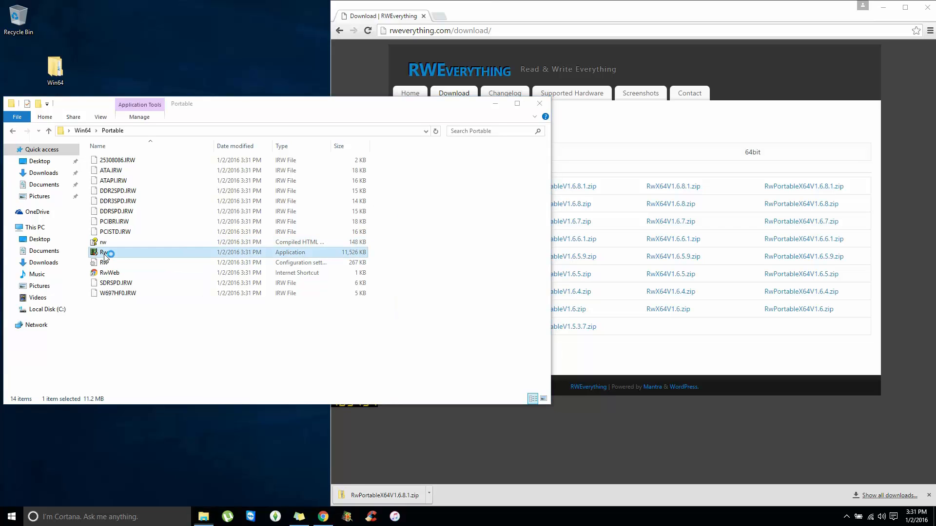
- Launch Rw.exe and bring up the ACPI Table window showing the RSDP details
double_click(103, 253)
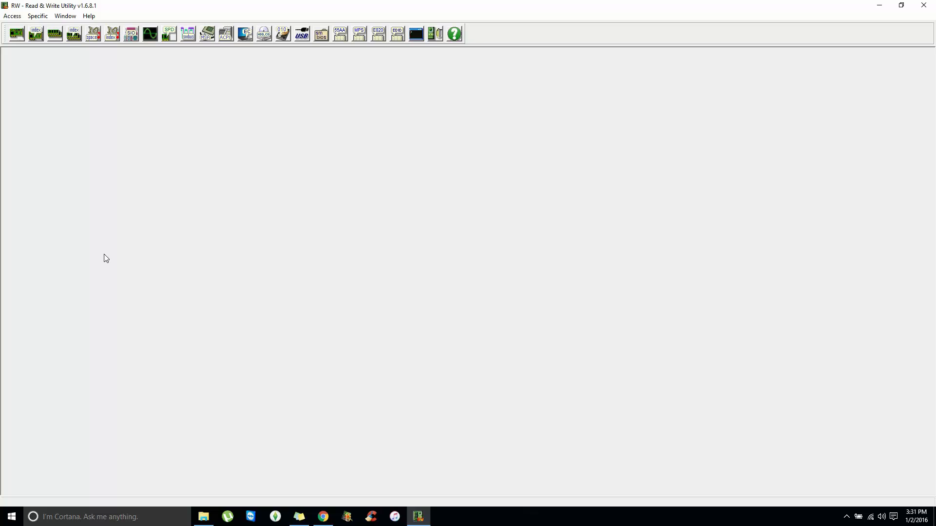
mouse_move(108, 249)
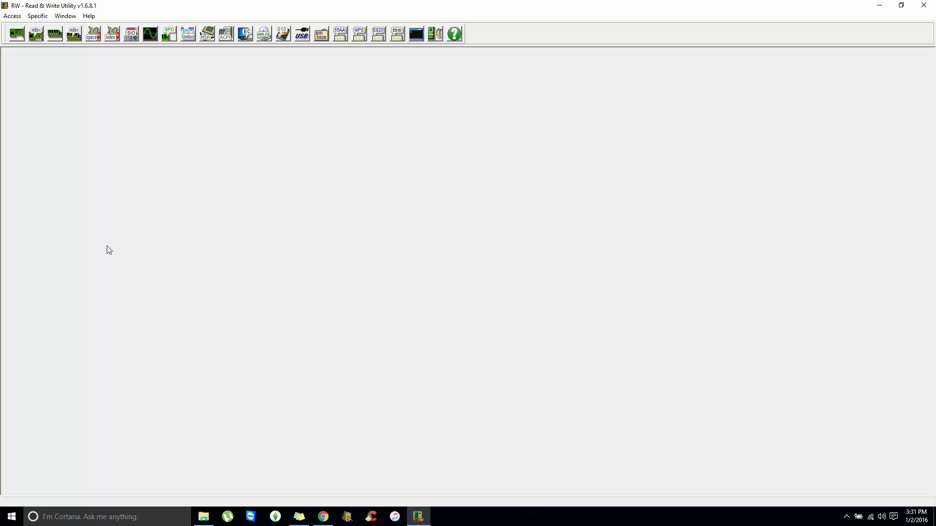
mouse_move(166, 51)
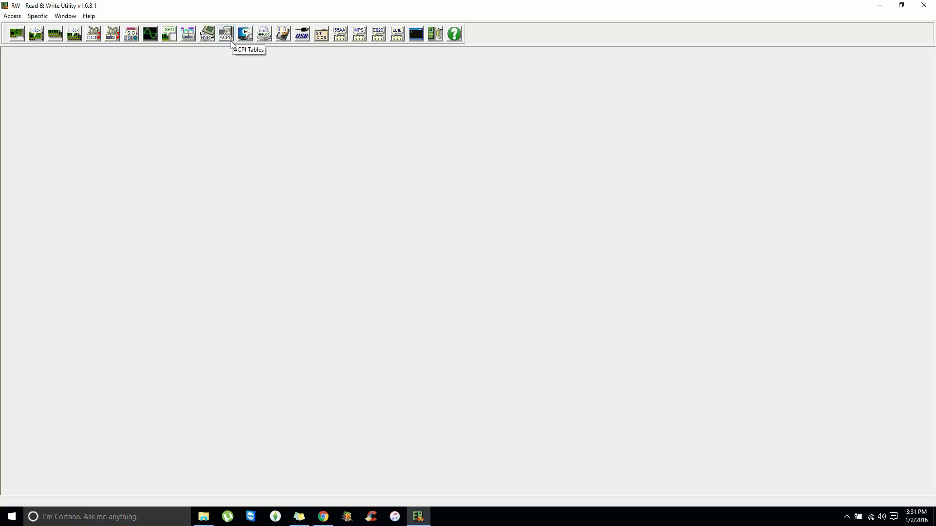
mouse_move(227, 41)
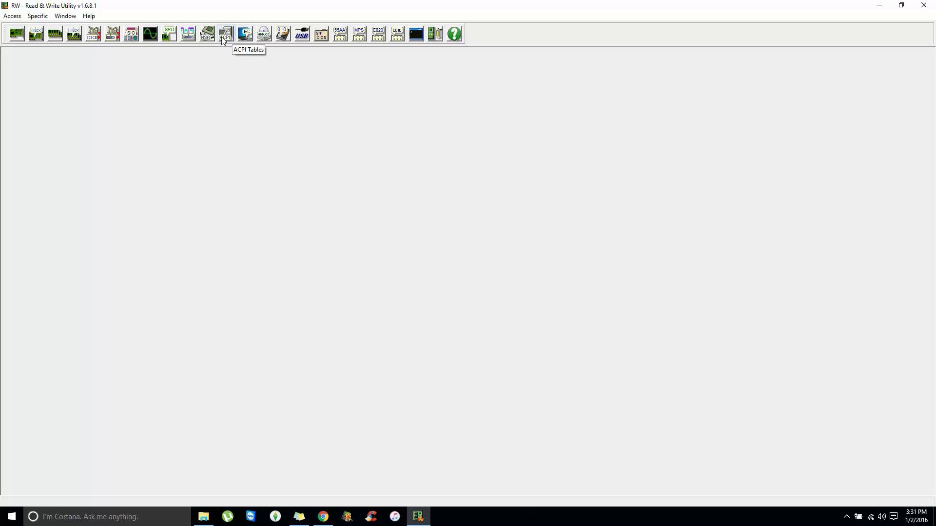
click(226, 33)
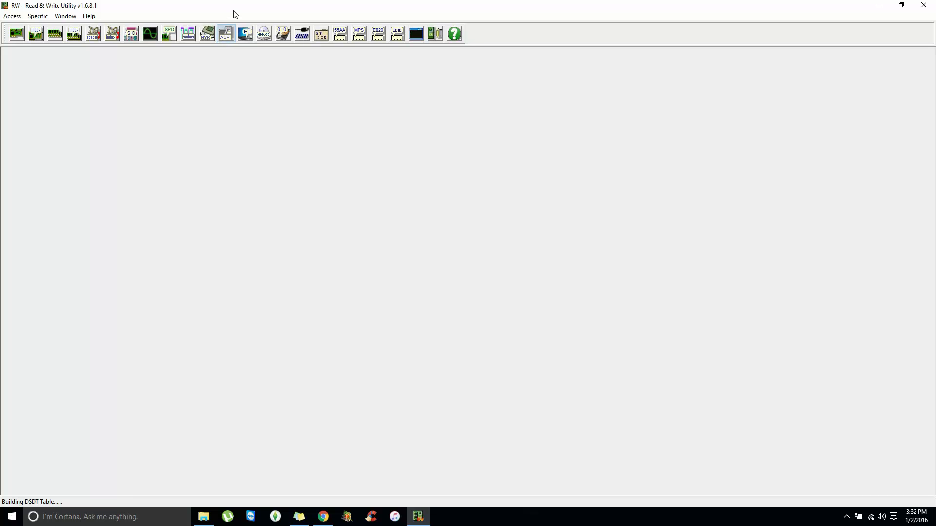
click(226, 33)
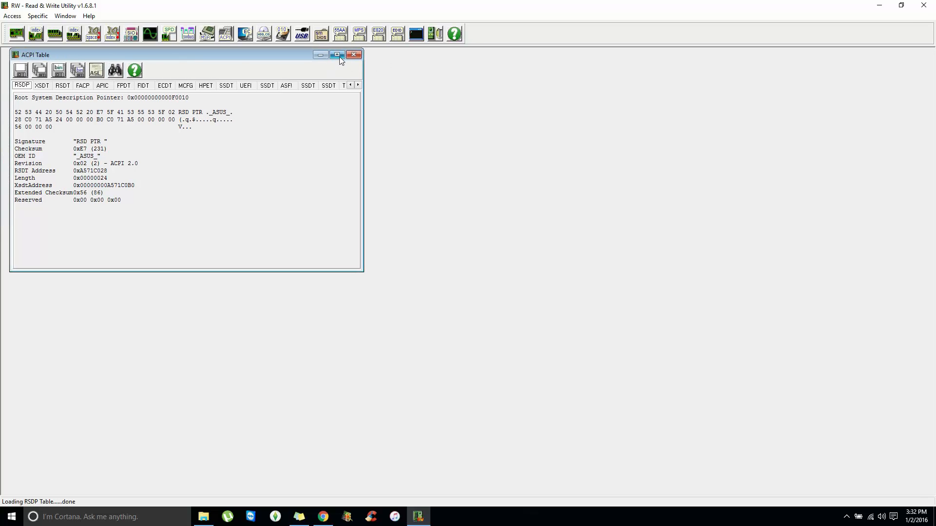
- Maximize the ACPI Table child window so every table tab is visible
click(338, 54)
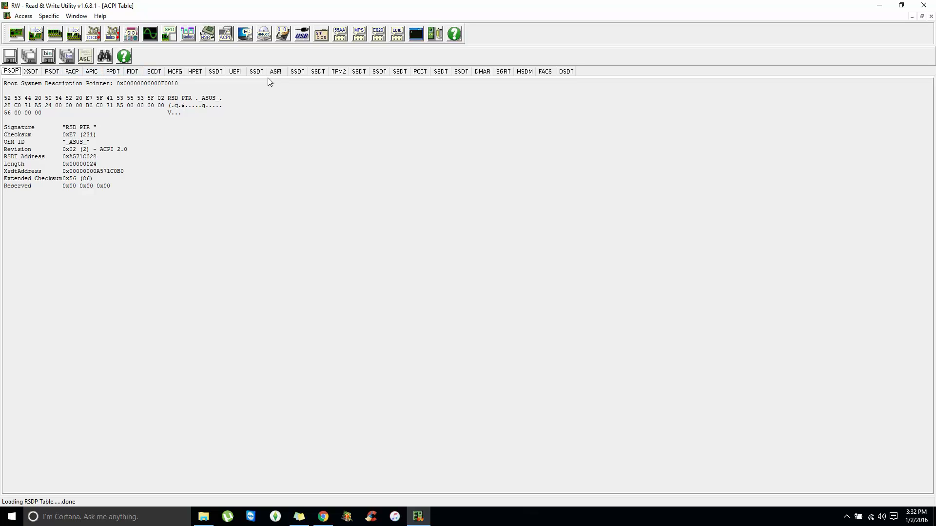
mouse_move(526, 80)
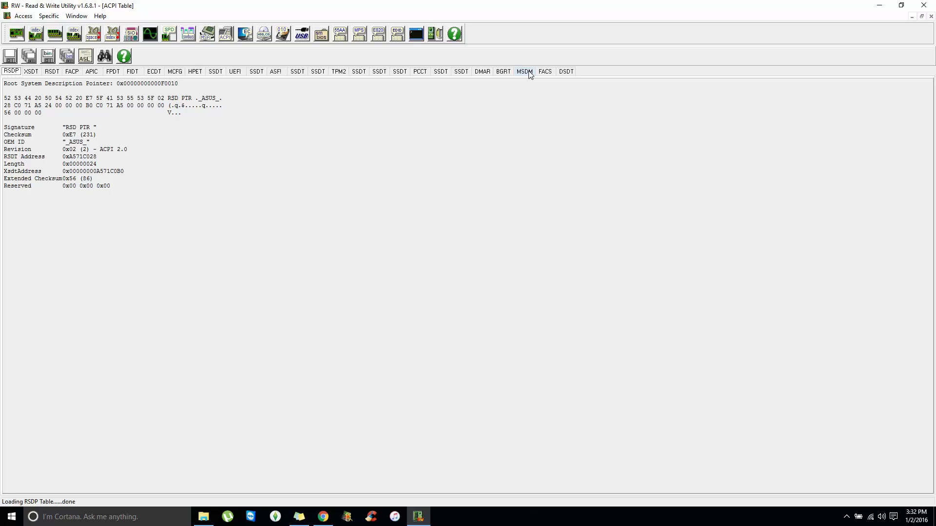
- Display the MSDM table holding the OEM Windows product key in its Data field
click(525, 72)
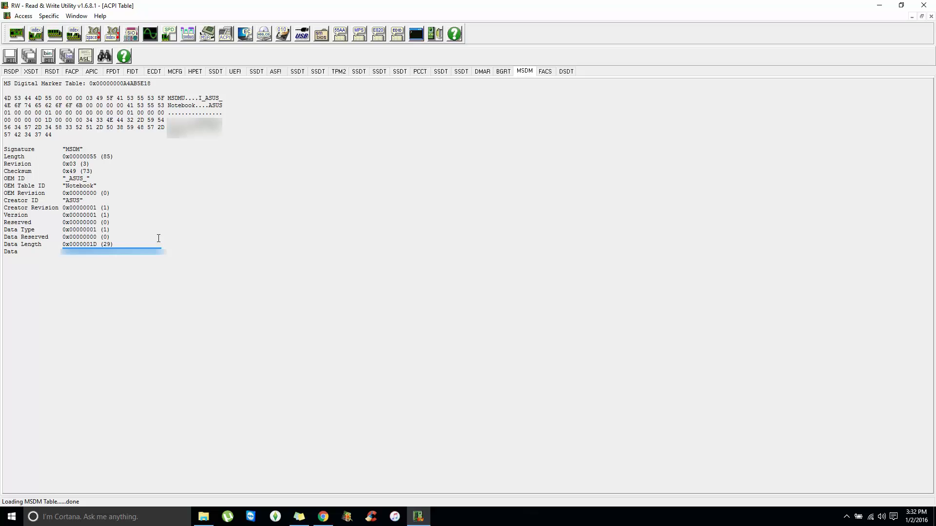
mouse_move(118, 258)
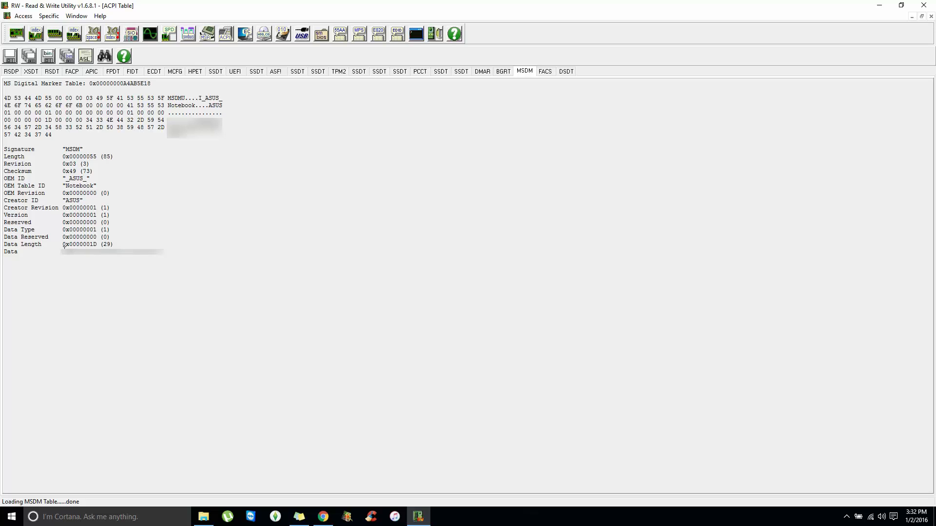
drag(62, 252, 158, 251)
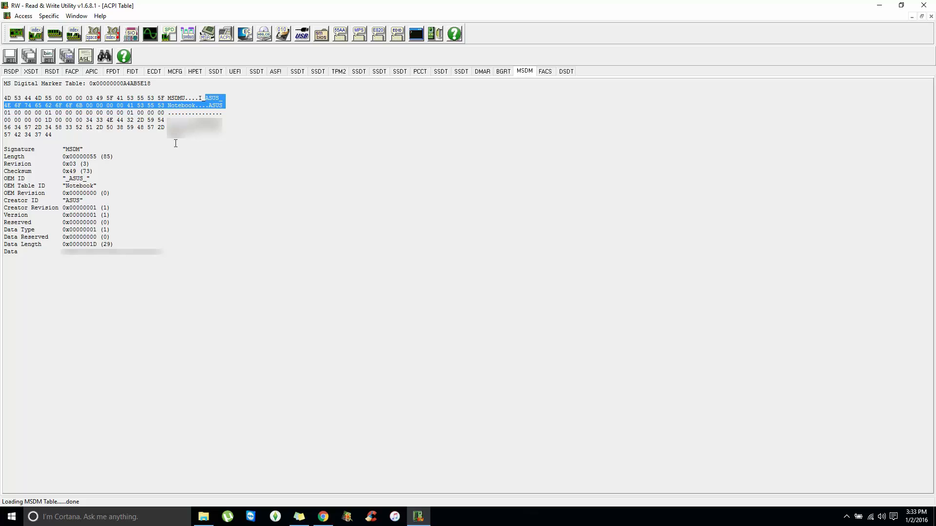
mouse_move(145, 248)
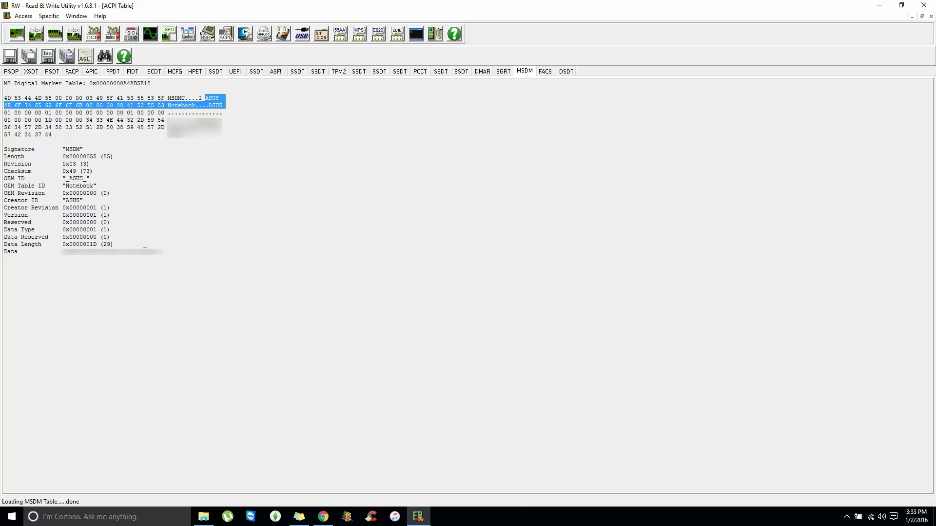
mouse_move(153, 271)
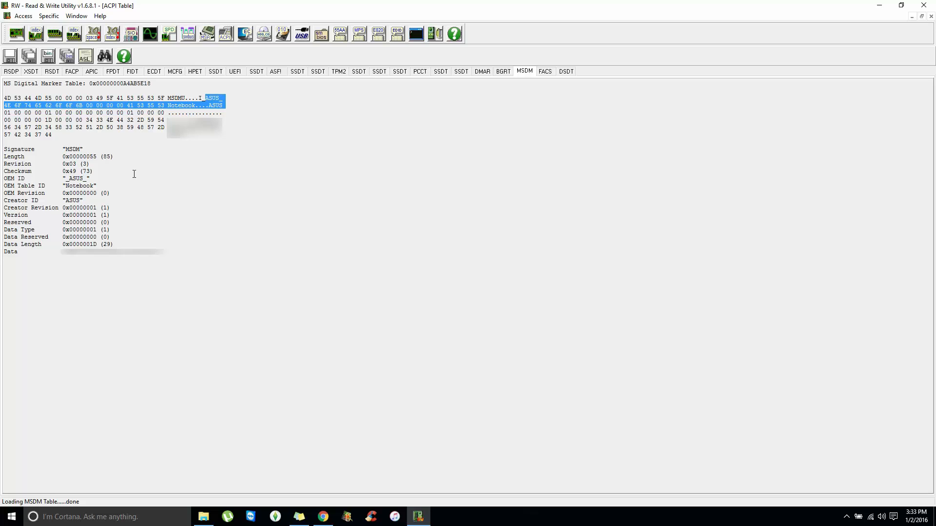
mouse_move(150, 238)
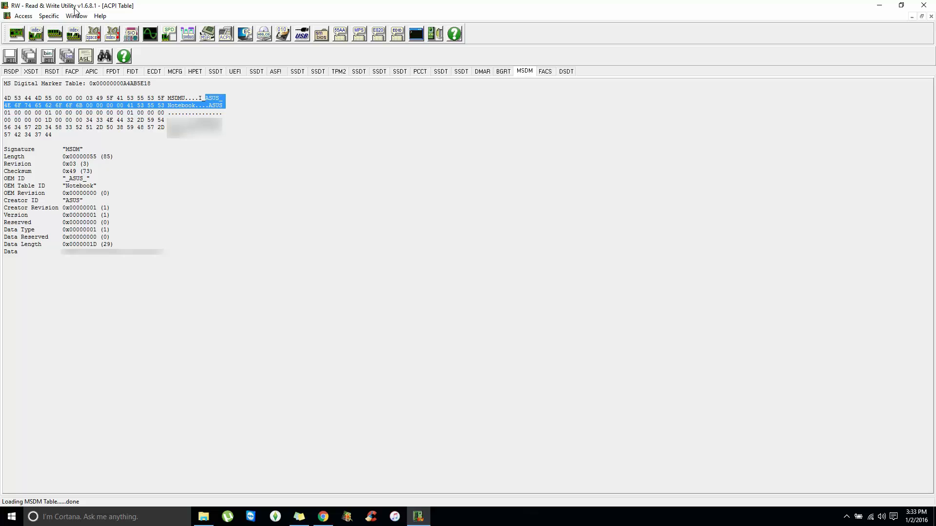
mouse_move(87, 8)
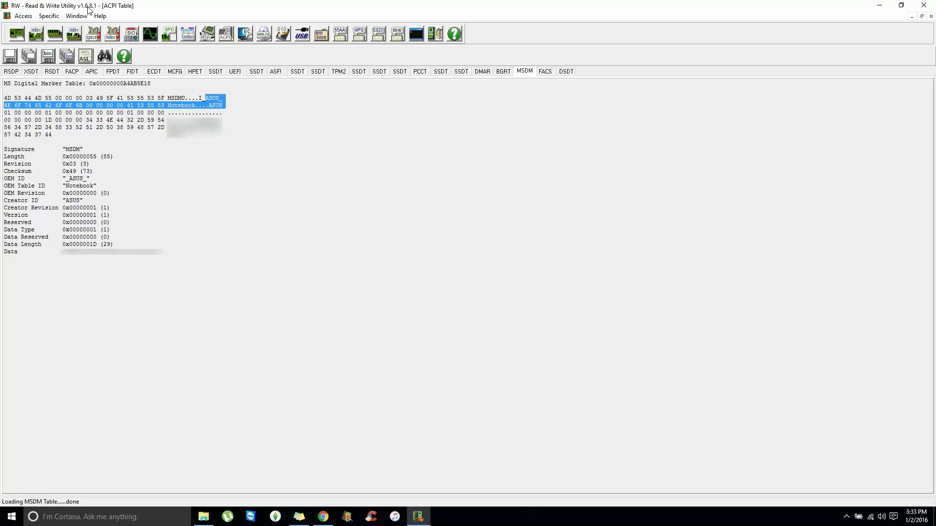
mouse_move(90, 16)
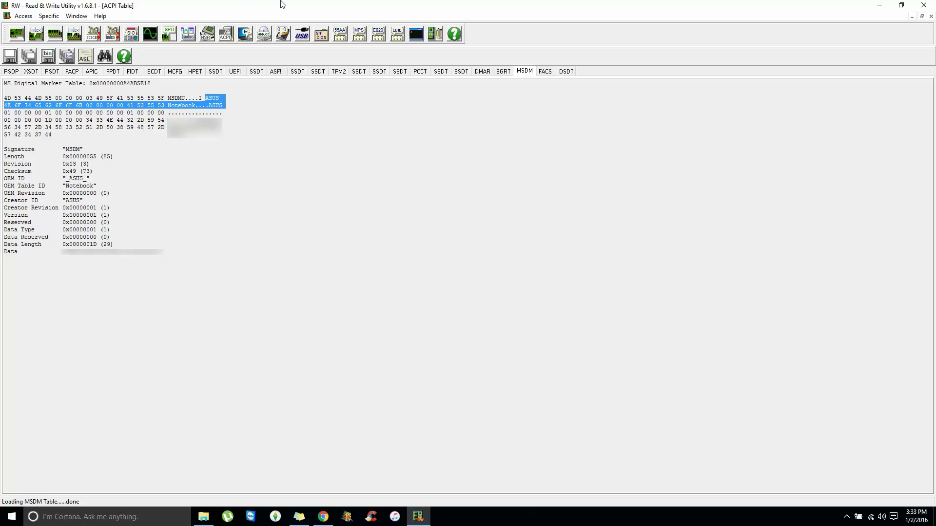
mouse_move(96, 5)
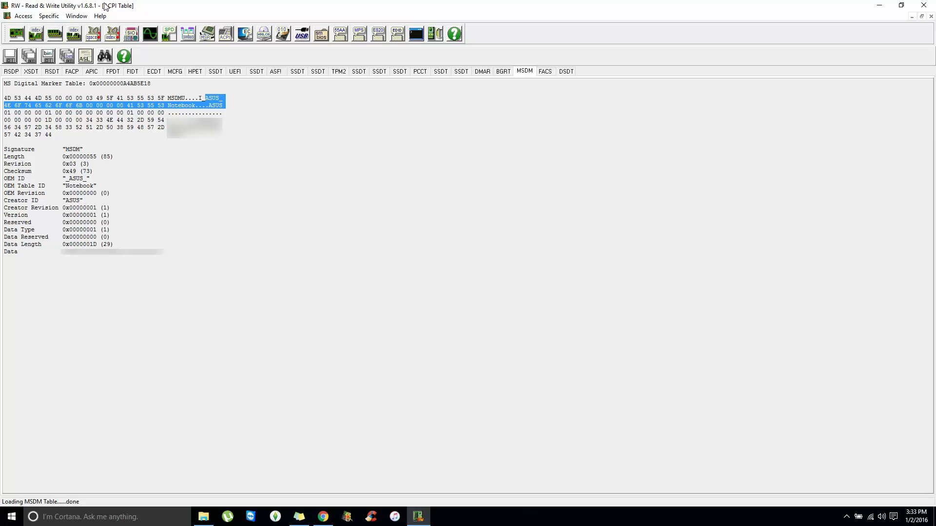